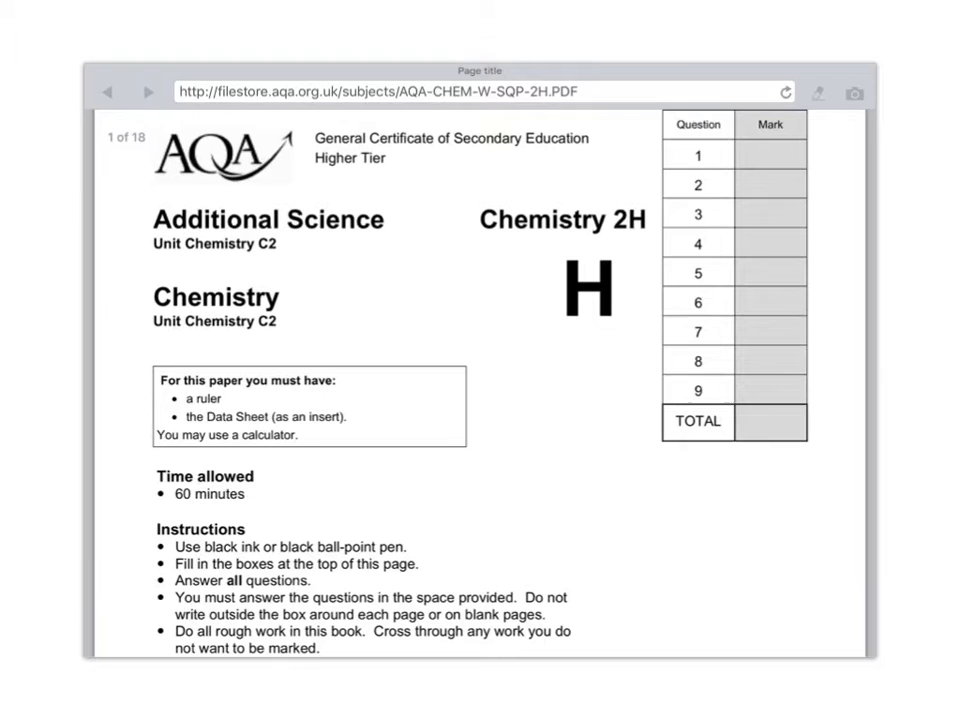
scroll(down, 3)
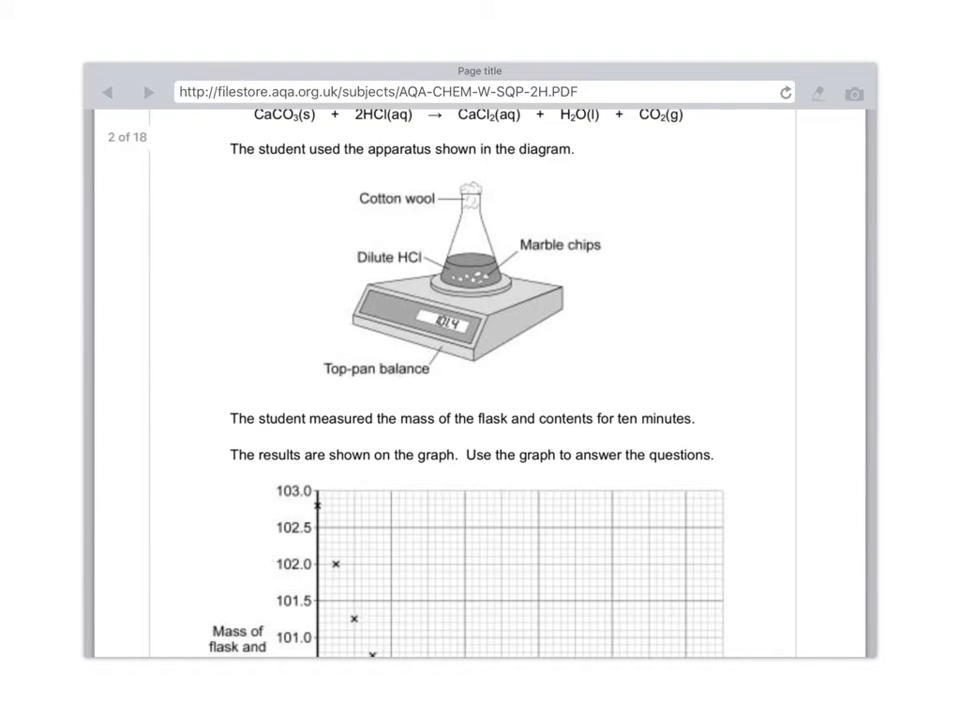
scroll(down, 3)
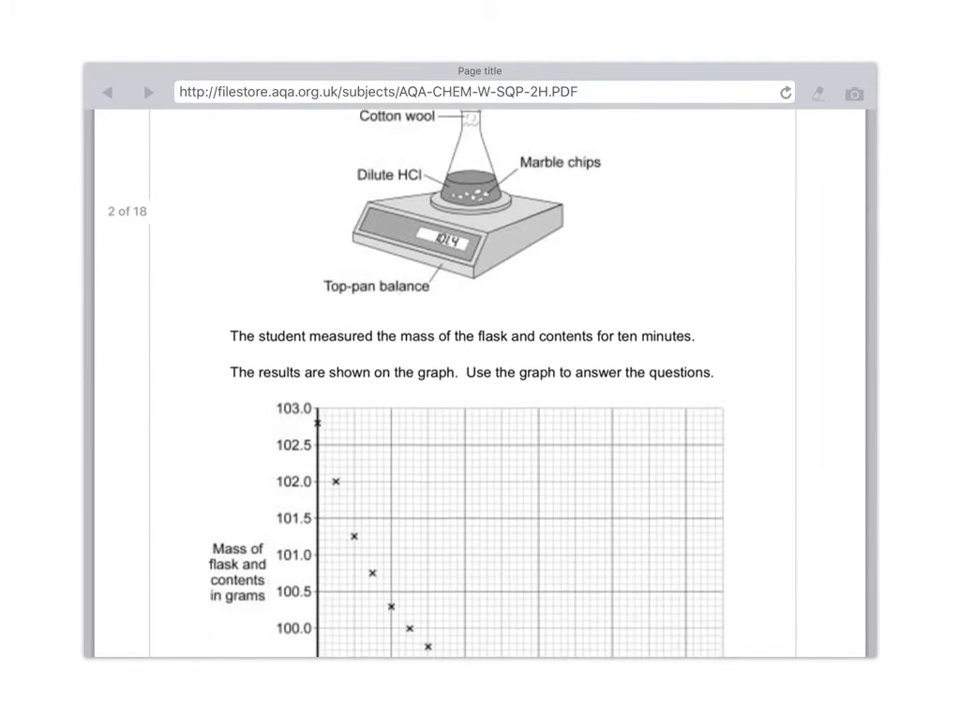
scroll(down, 3)
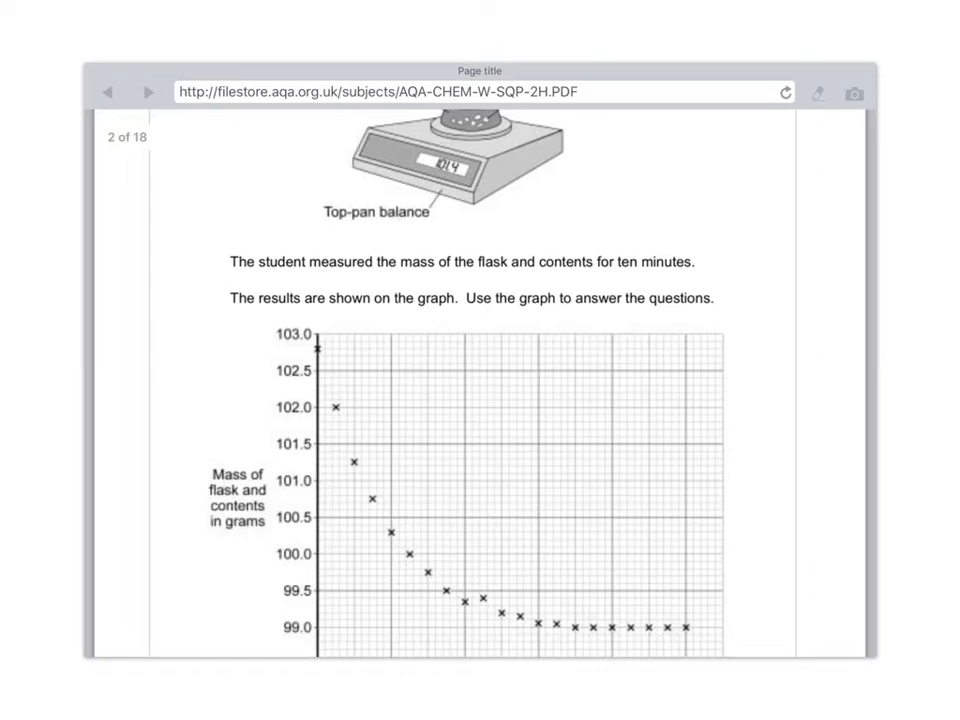
scroll(down, 3)
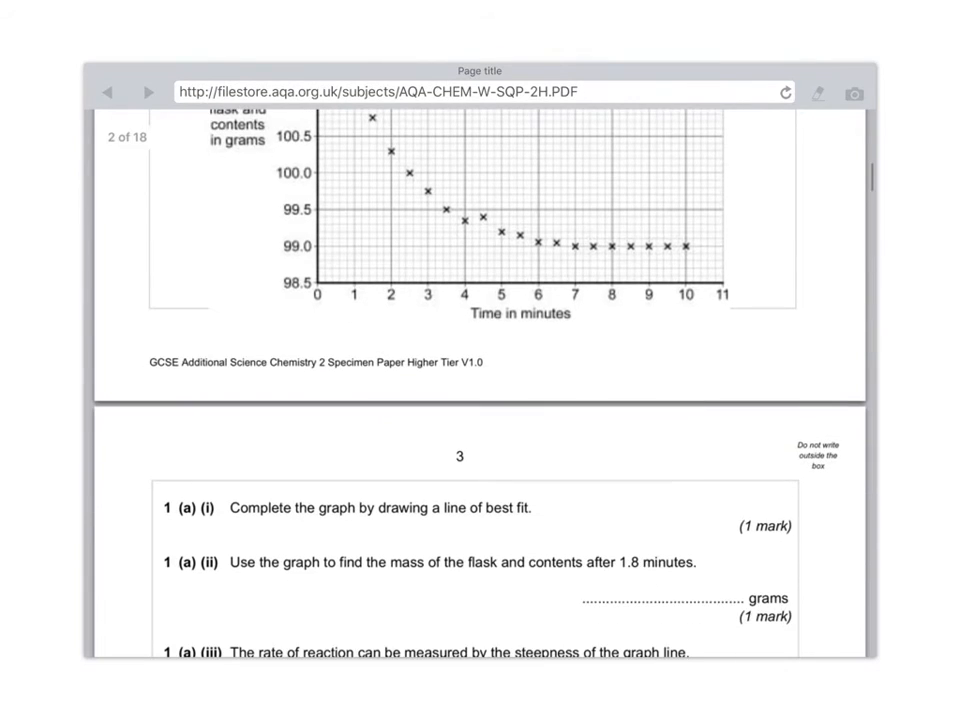
scroll(down, 3)
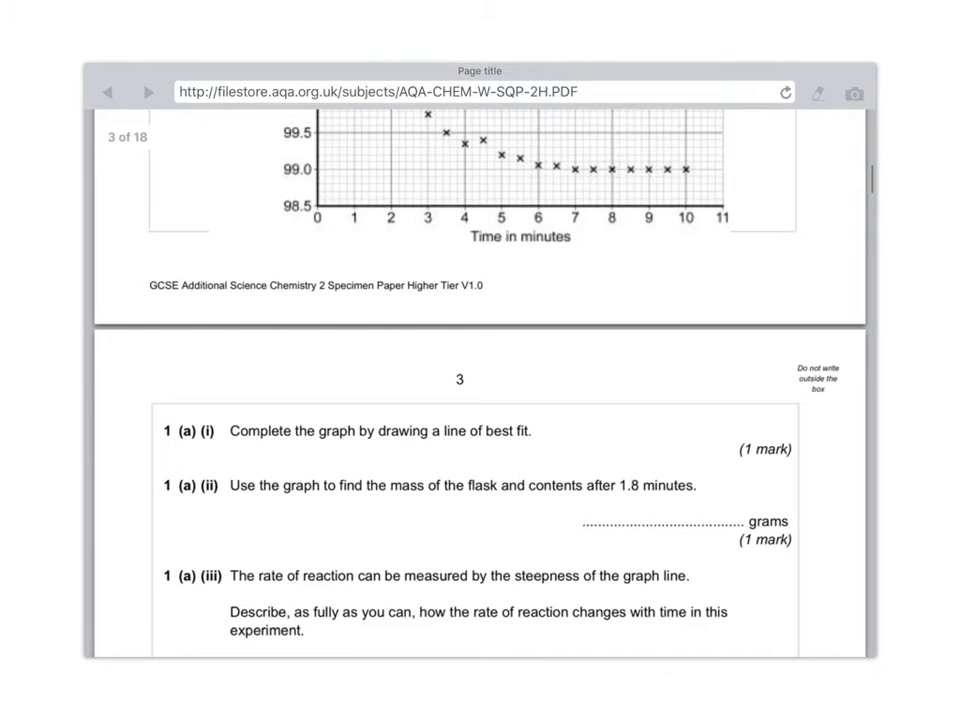
scroll(up, 3)
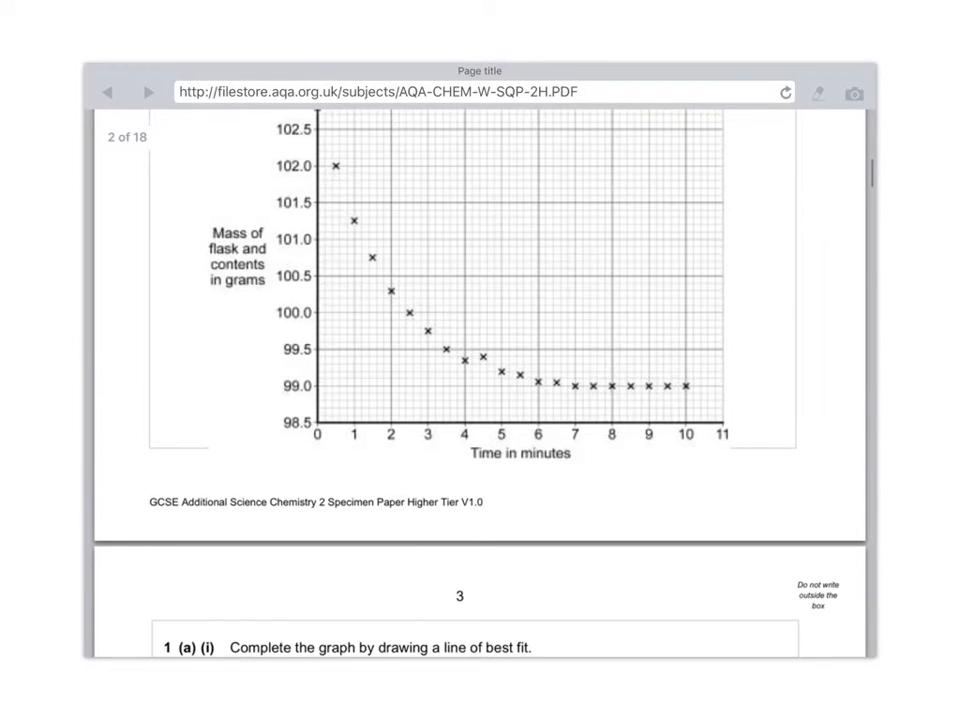
scroll(down, 3)
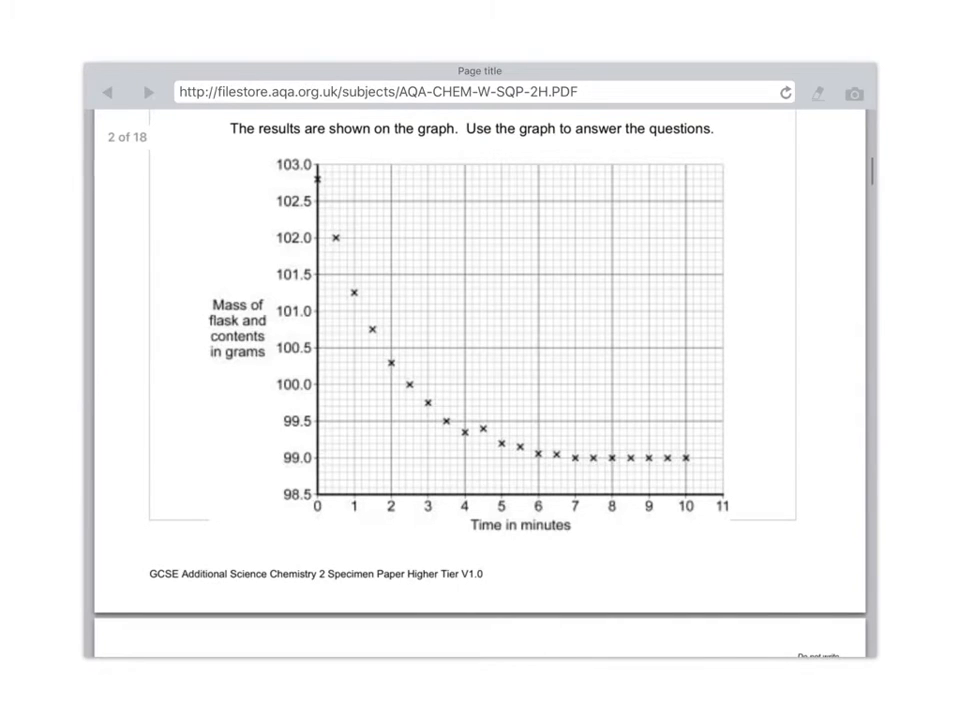
scroll(down, 3)
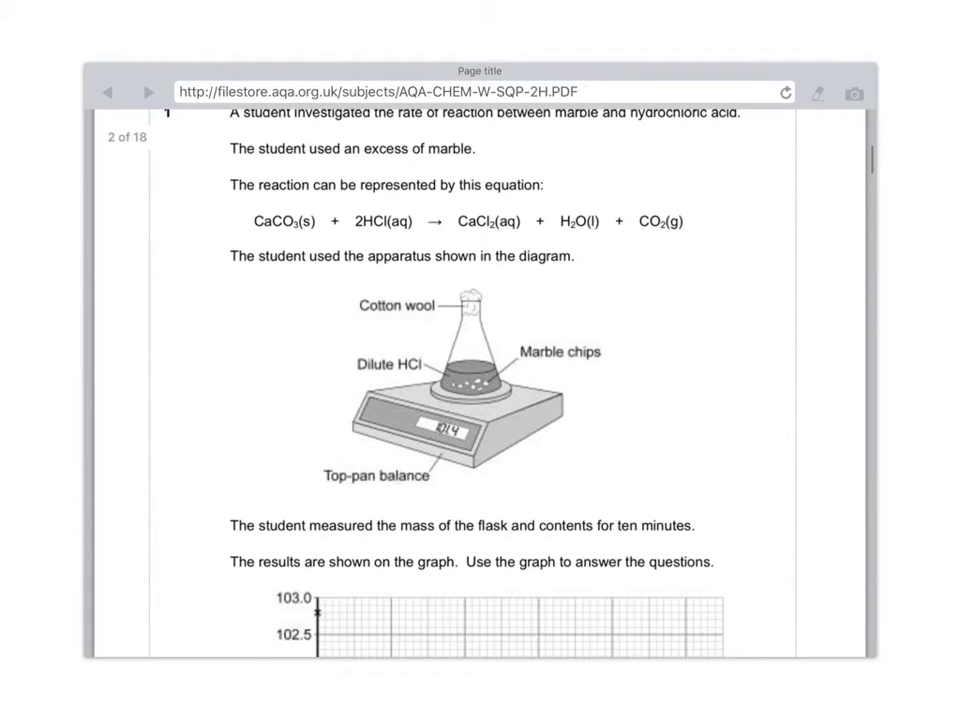
scroll(down, 3)
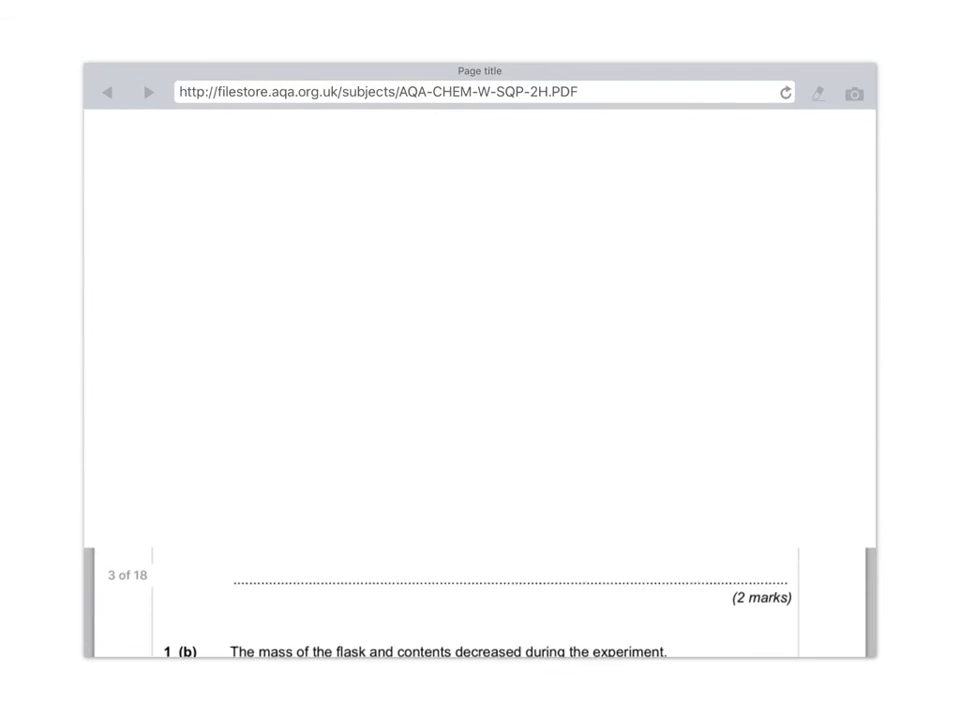
scroll(down, 3)
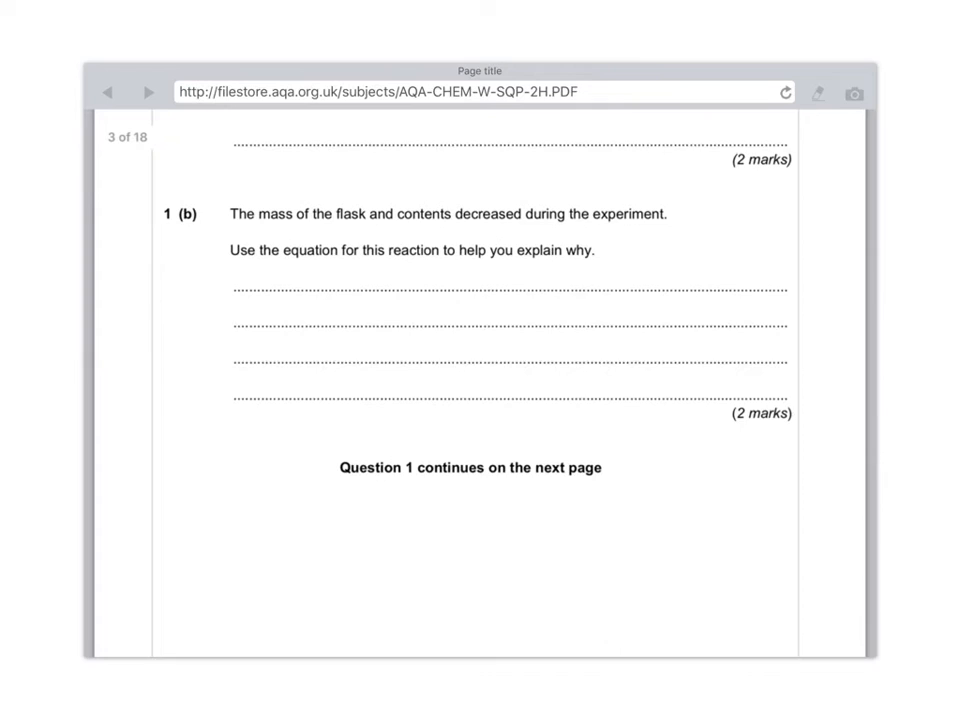
scroll(down, 3)
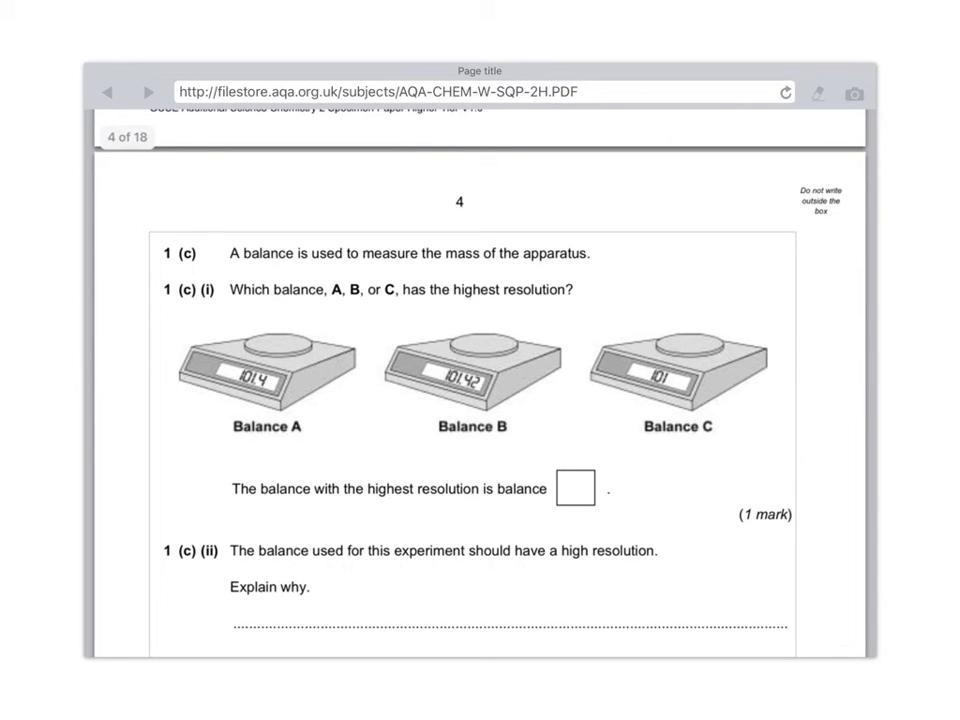
scroll(down, 3)
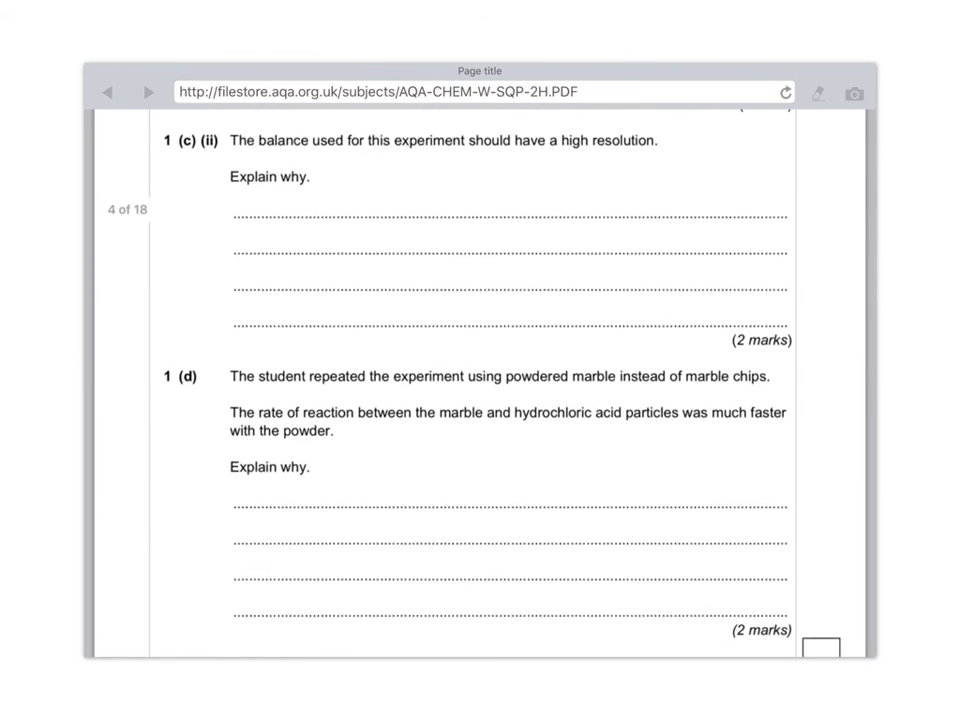
scroll(down, 3)
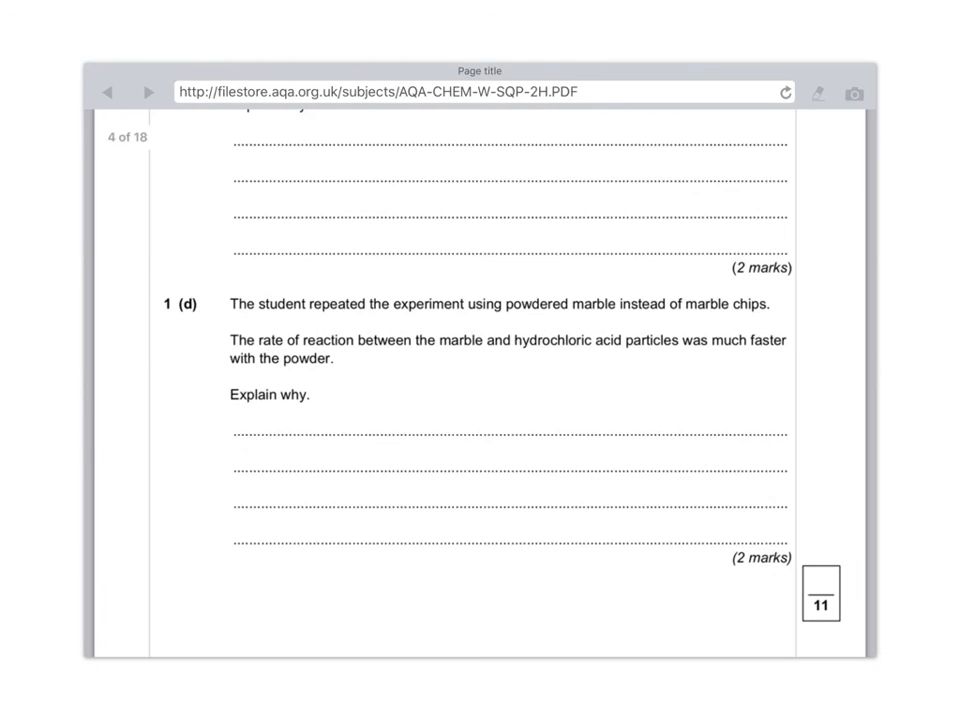
scroll(down, 3)
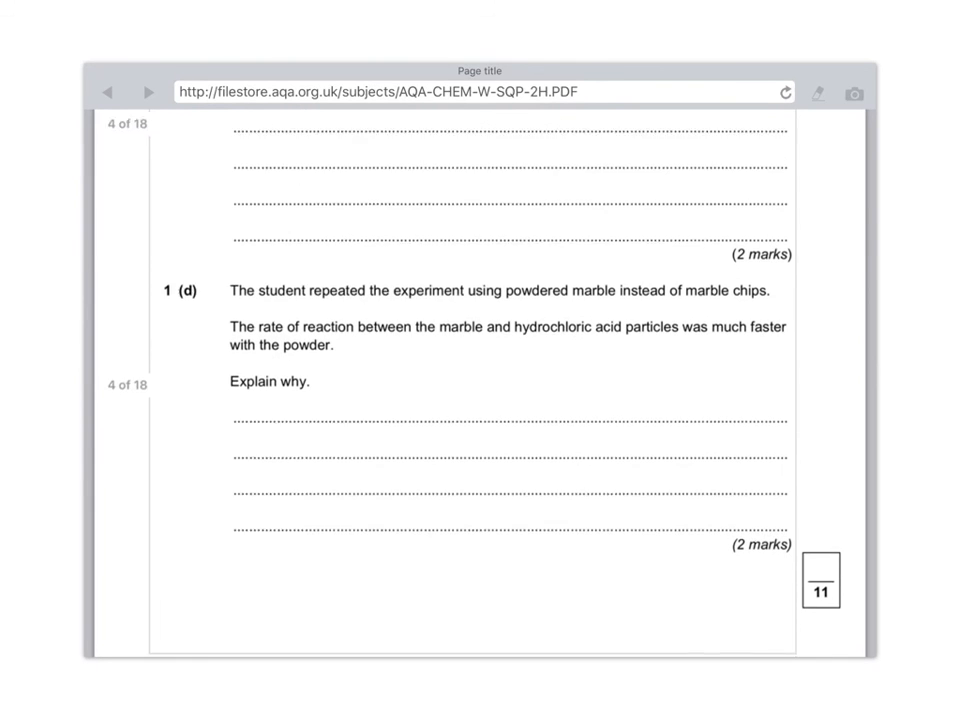
scroll(down, 3)
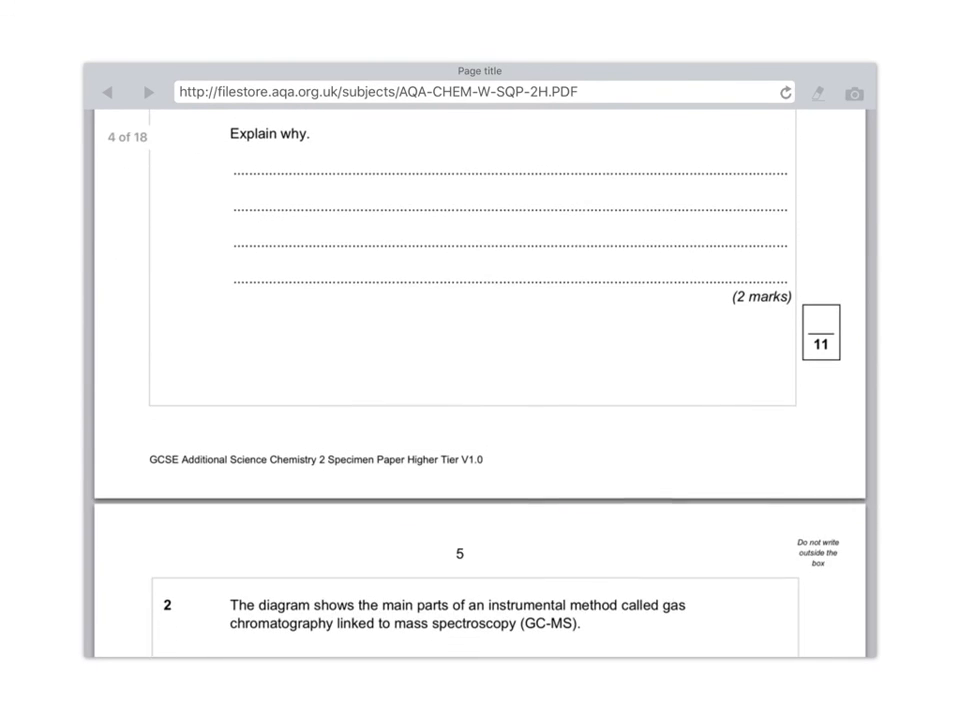